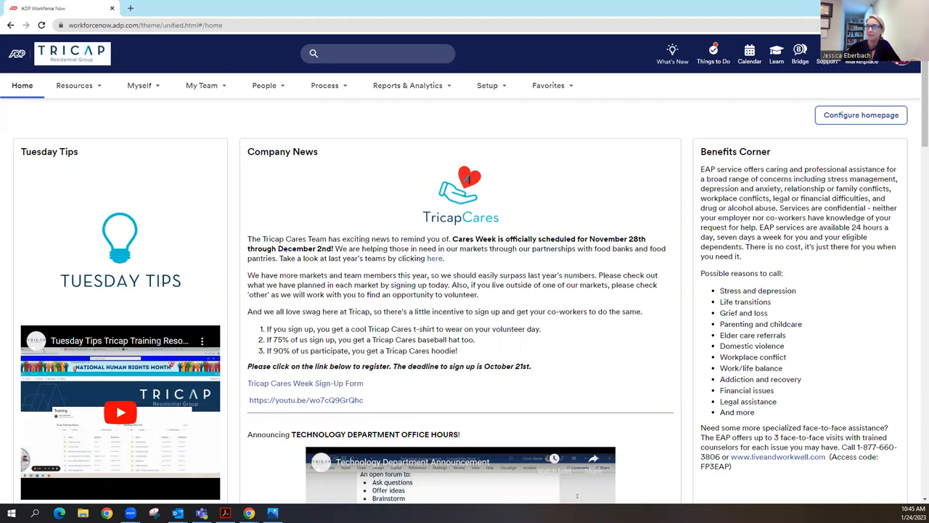
mouse_move(205, 85)
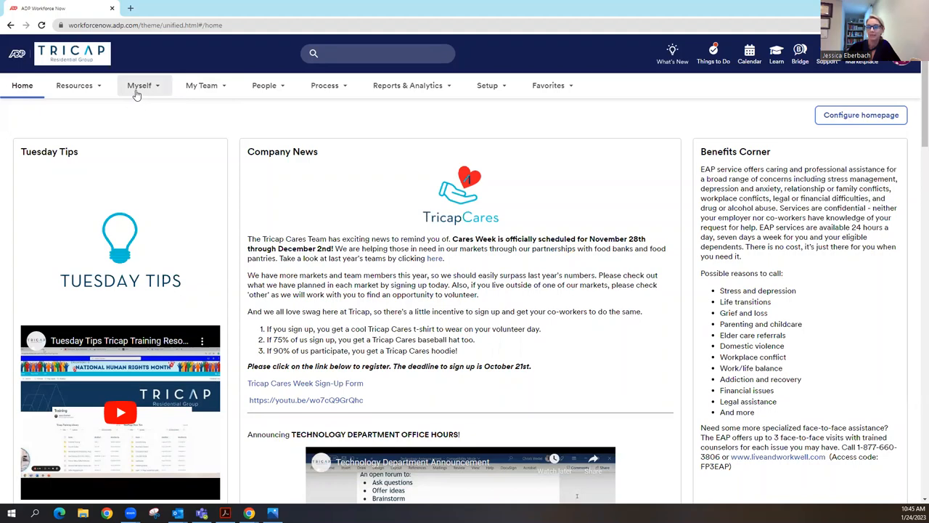
Open the Myself menu to reveal the employee's Pay options
click(139, 84)
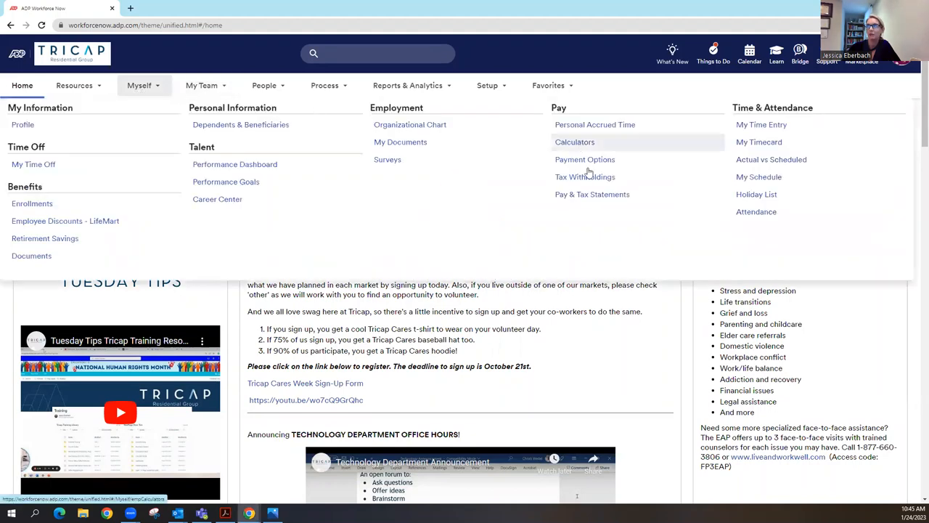
mouse_move(592, 194)
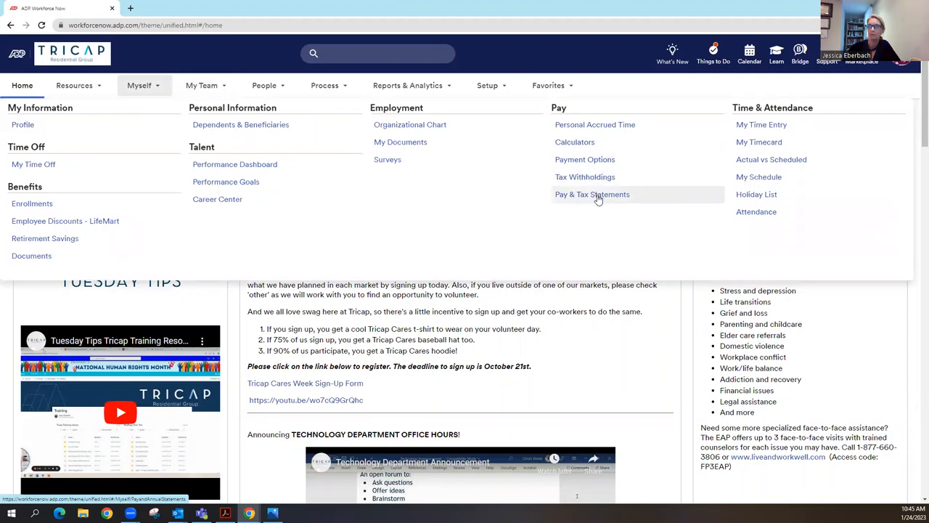
Go to Pay & Tax Statements and request the 2022 W2 statement
click(592, 193)
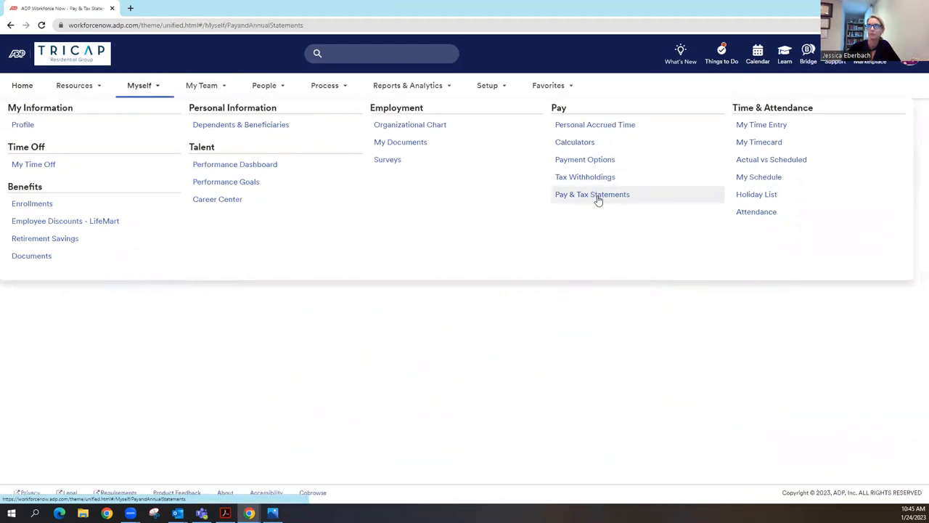
click(592, 194)
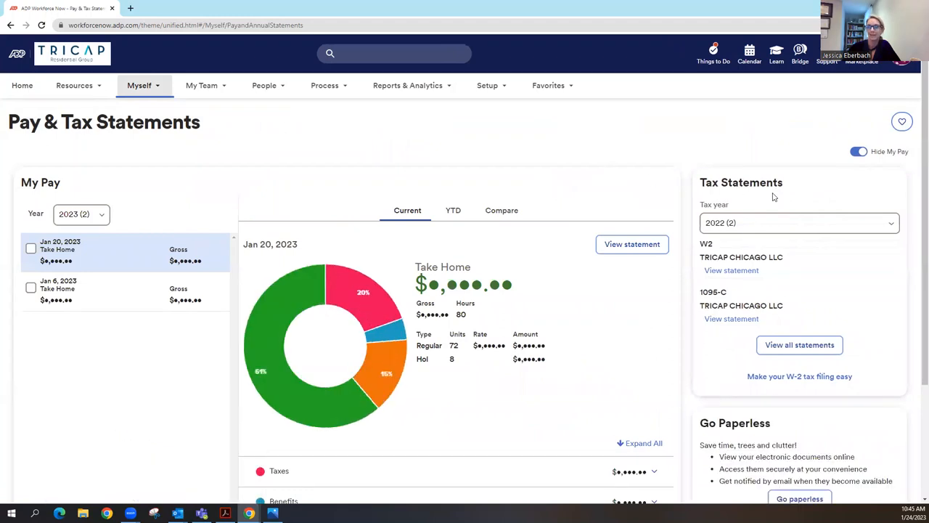
mouse_move(797, 183)
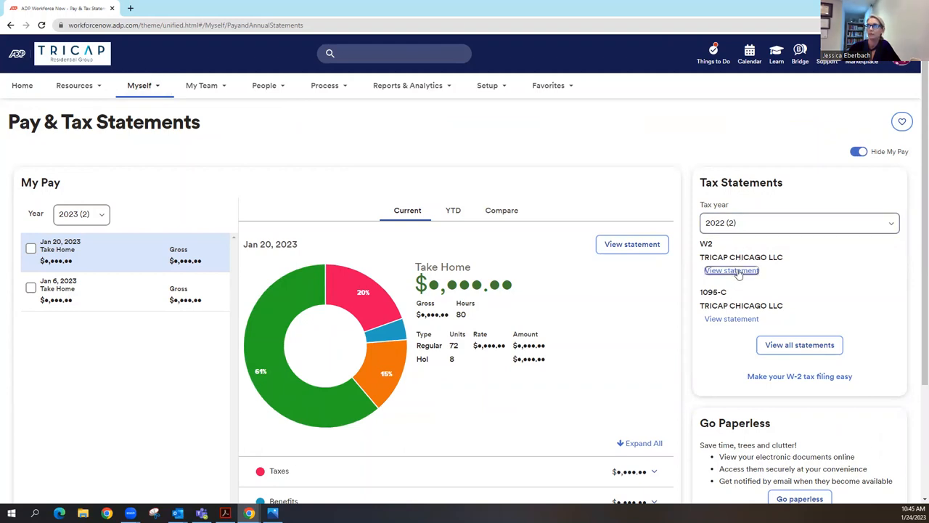
click(731, 270)
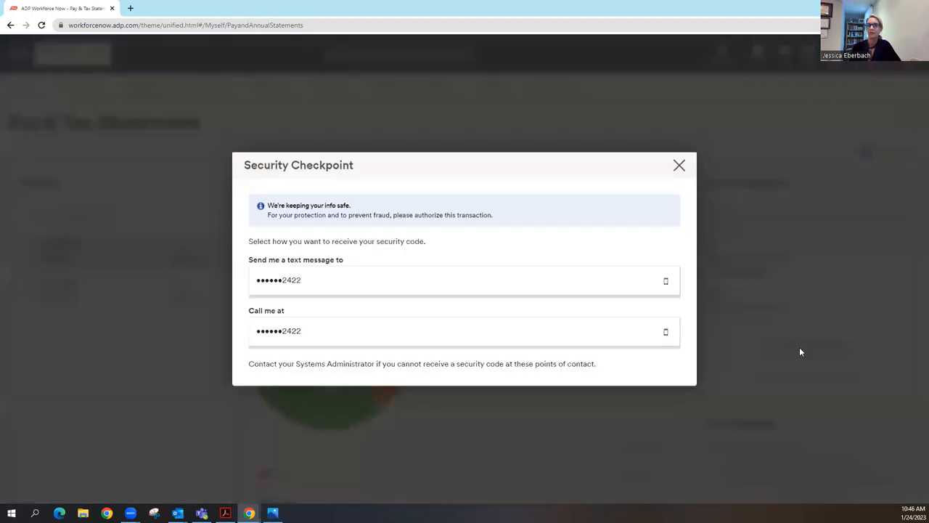